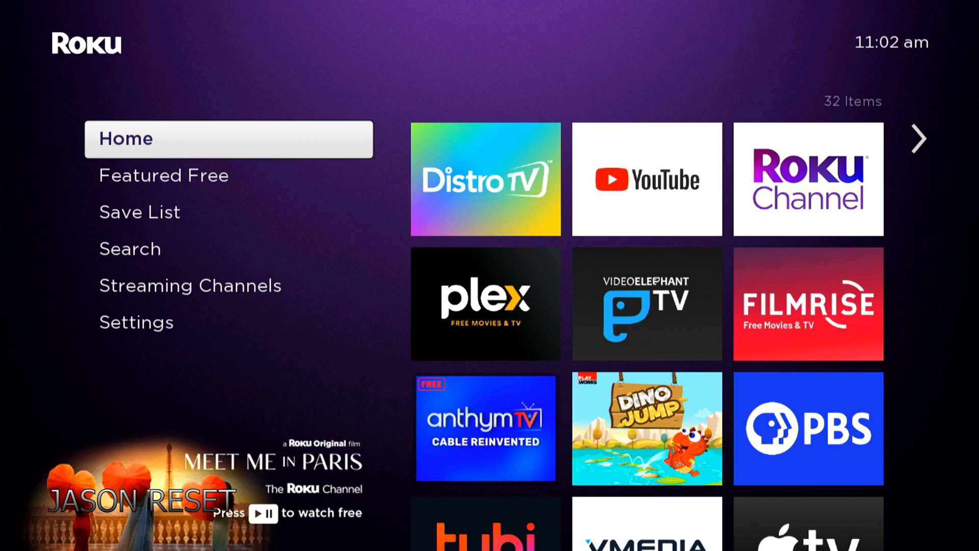
Open Roku Settings and scroll down the category list until System appears.
{"action": "key", "text": "down"}
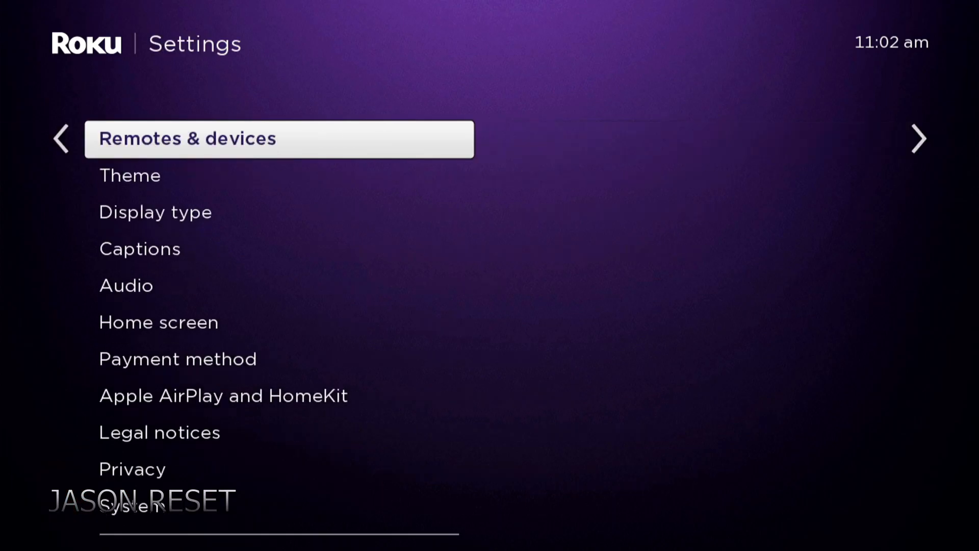
{"action": "scroll", "scroll_direction": "down", "scroll_amount": 3}
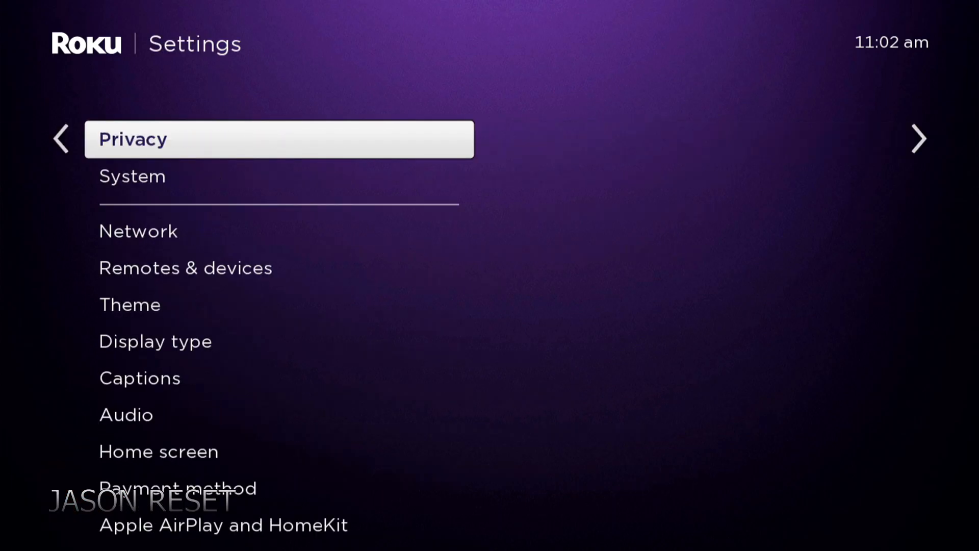